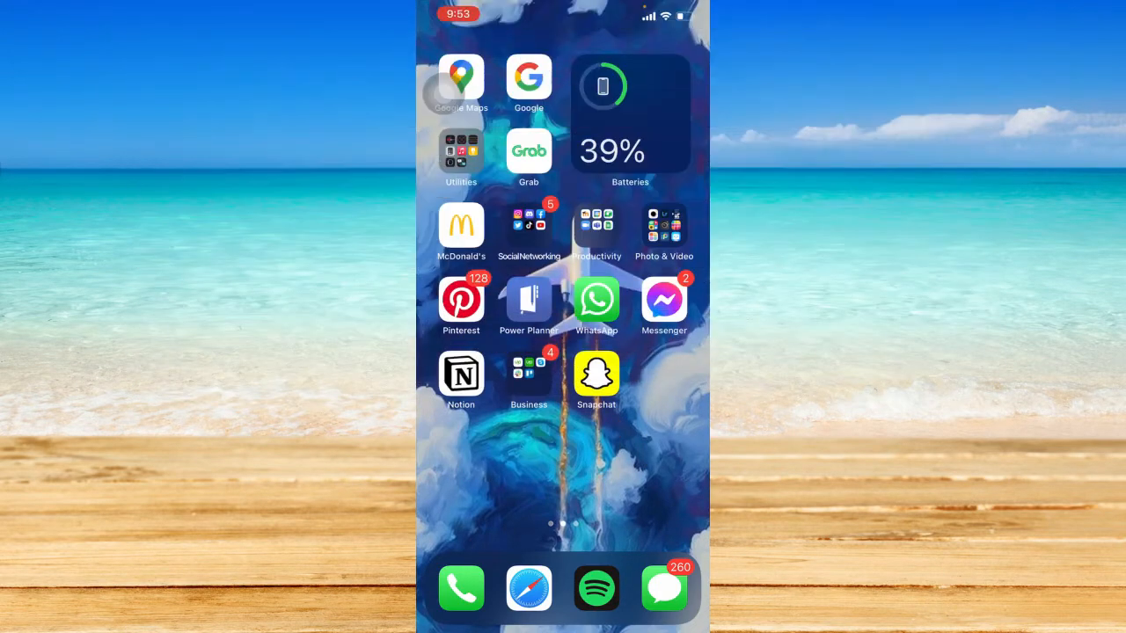
Launch WhatsApp into the self-chat showing the earlier 'Hey' message
left_click(597, 299)
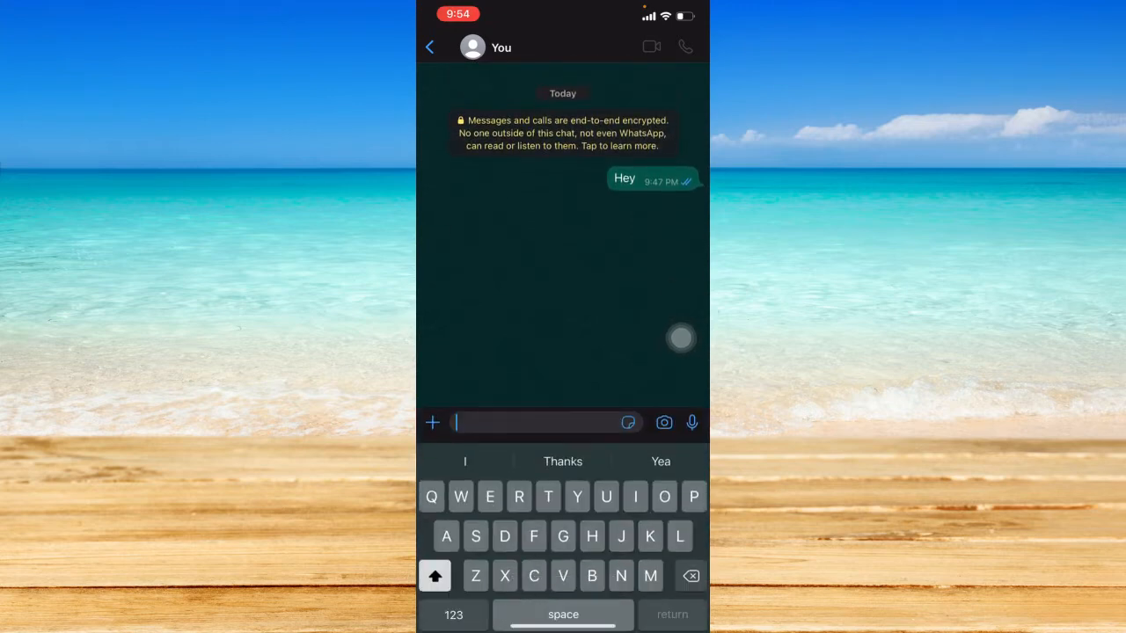
Draft the word 'Hello' in the message box and select it
type("Hello")
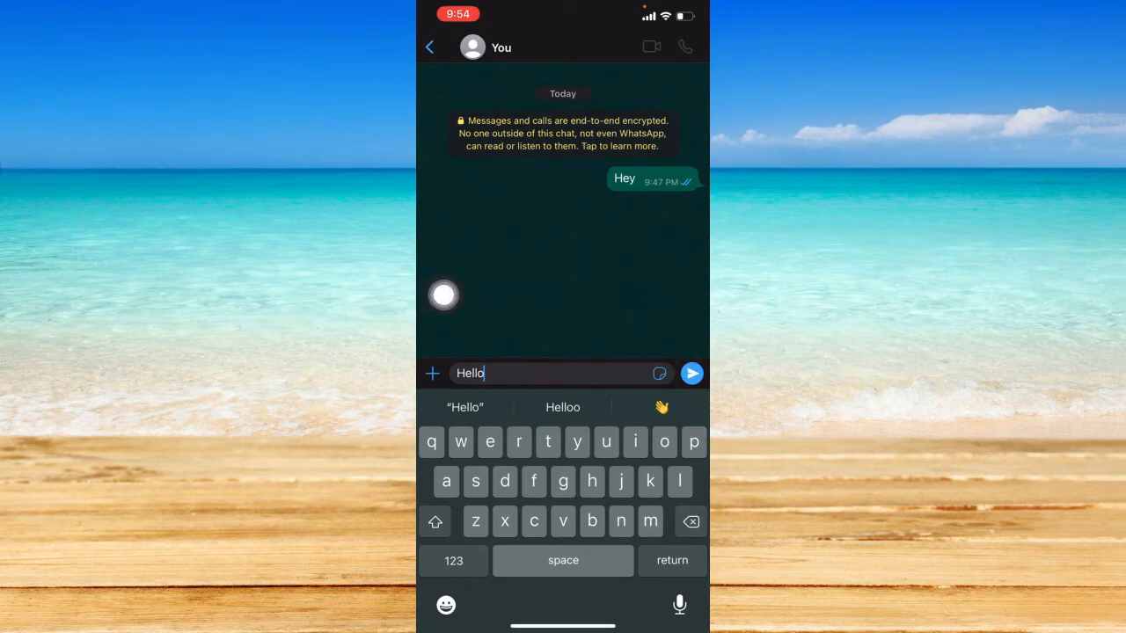
double_click(467, 373)
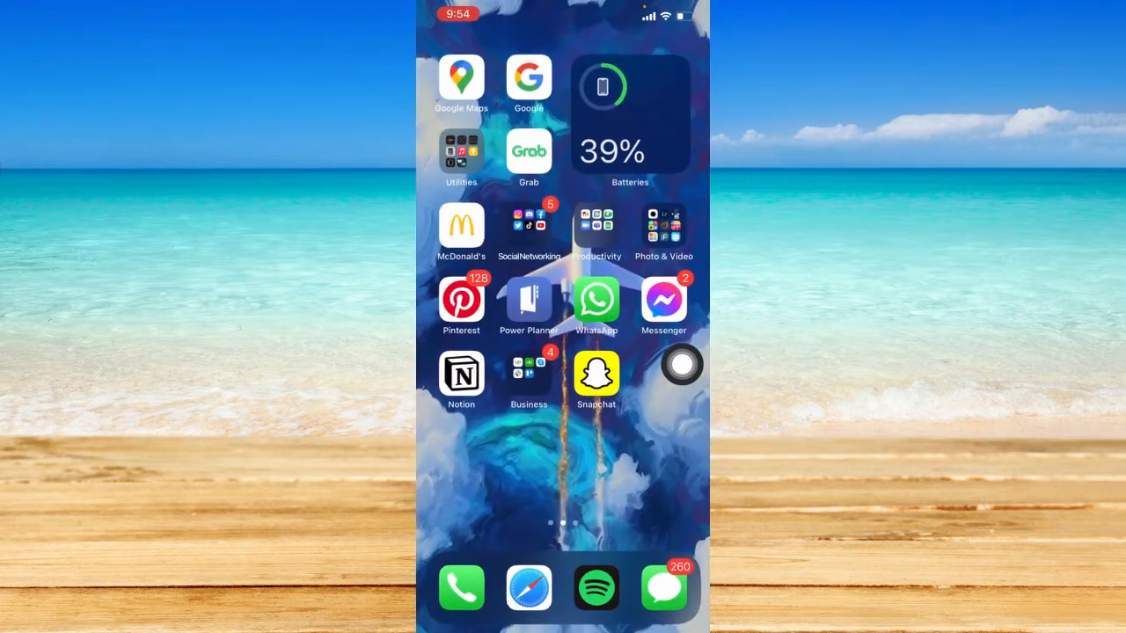
Switch to Safari and search Google for 'underline text generator'
left_click_drag(683, 364, 661, 523)
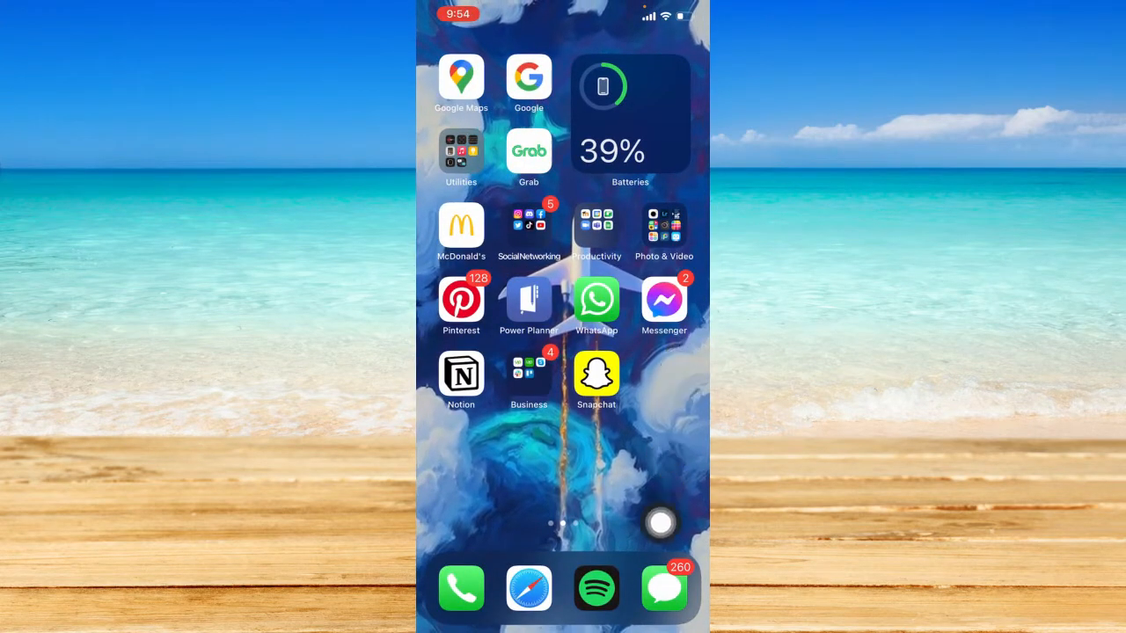
left_click(528, 588)
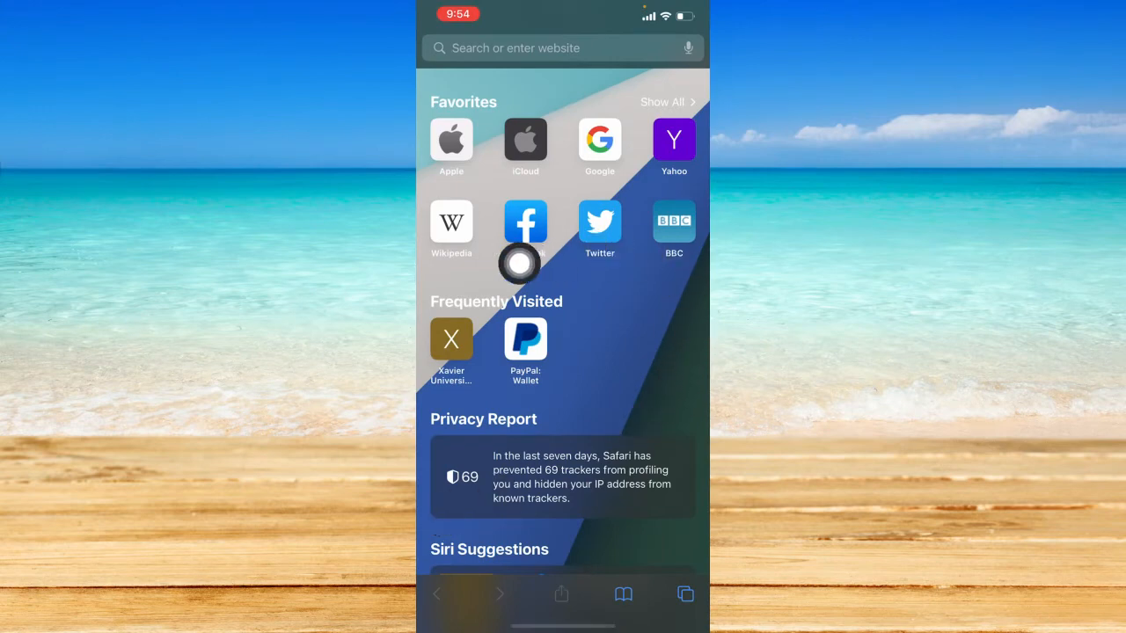
left_click(562, 48)
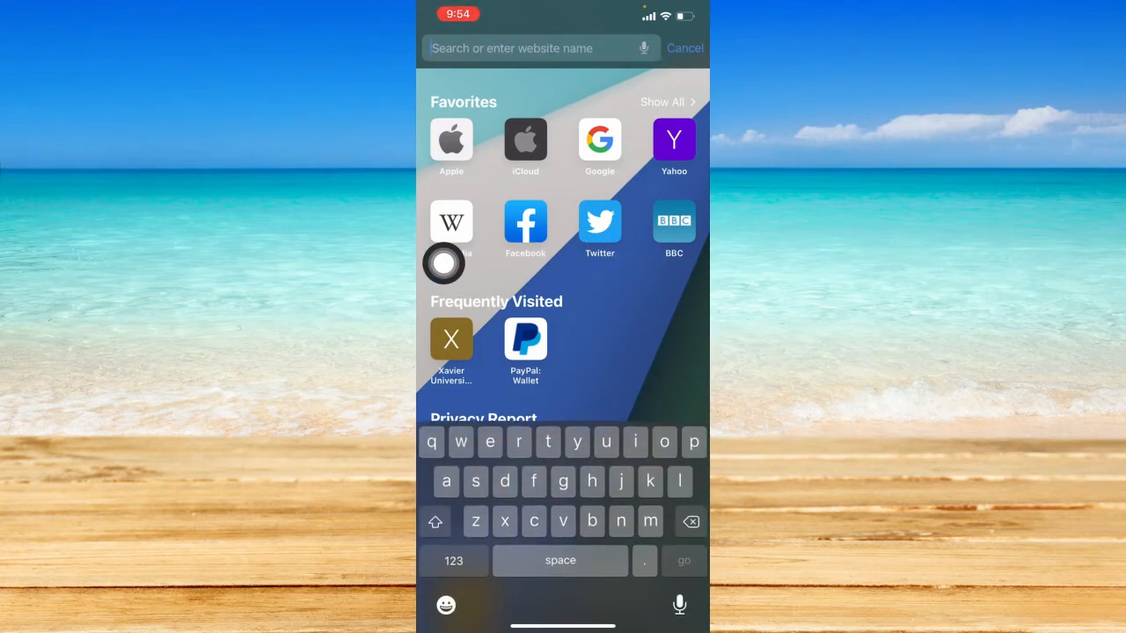
type("underline text generator")
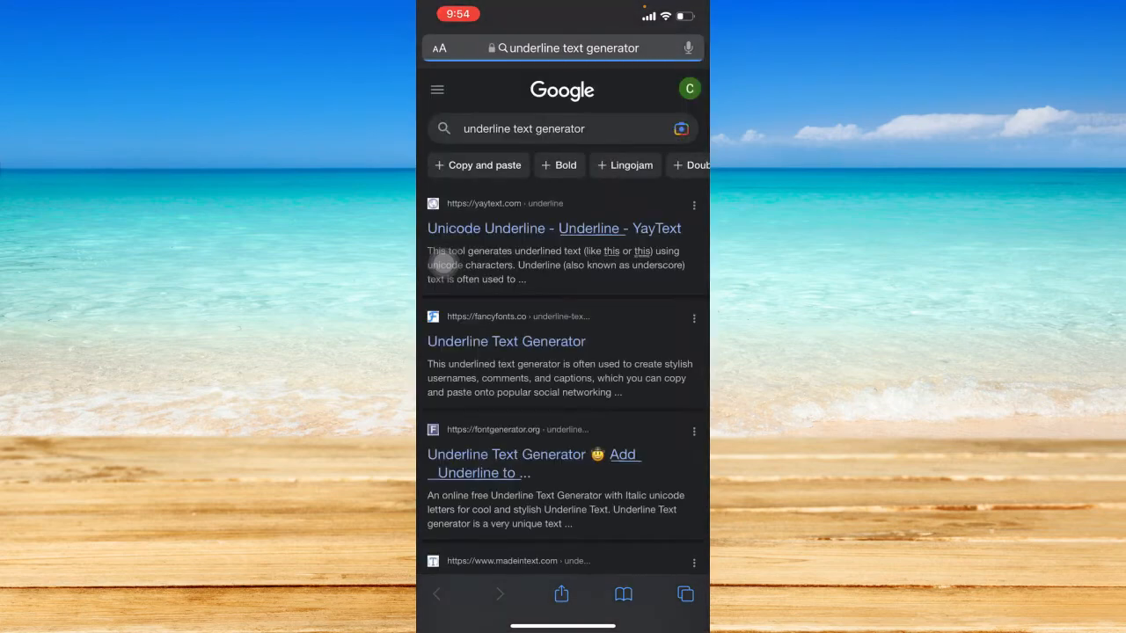
Scroll the results toward the 'Unicode Underline - YayText' link
scroll("down", 3)
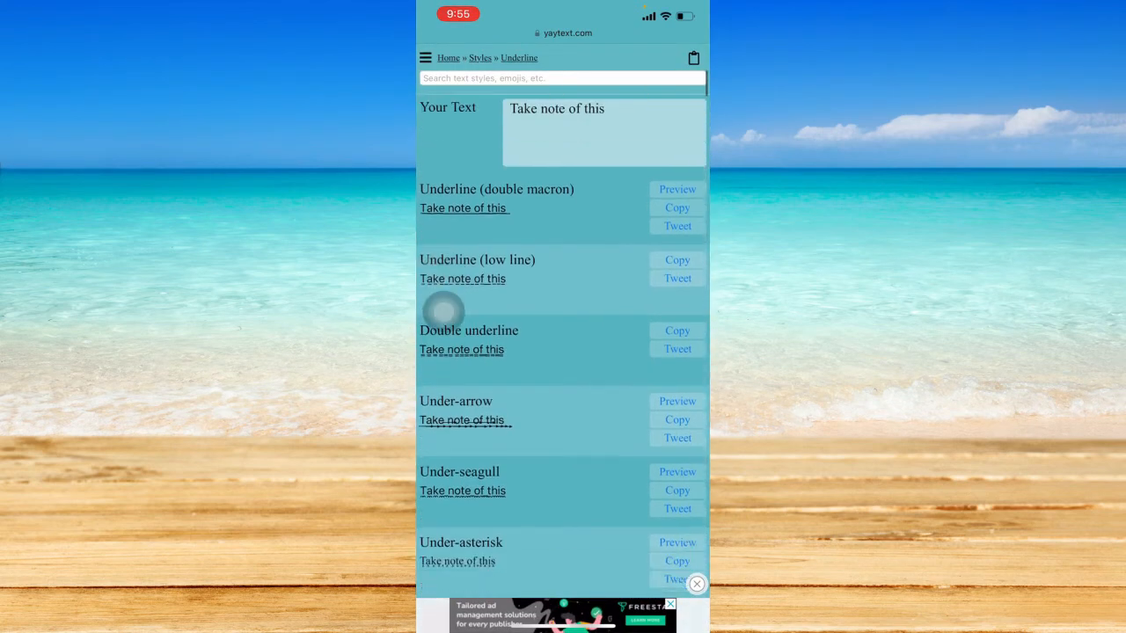
Copy the 'Underline (low line)' version of 'Take note of this' from YayText
scroll("down", 3)
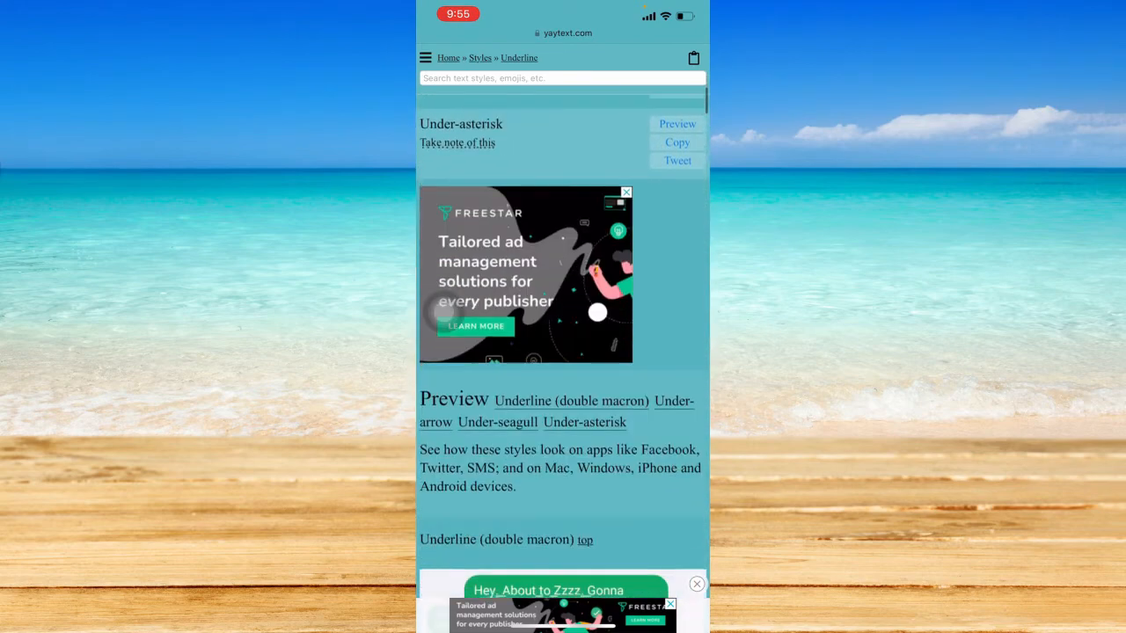
scroll("down", 3)
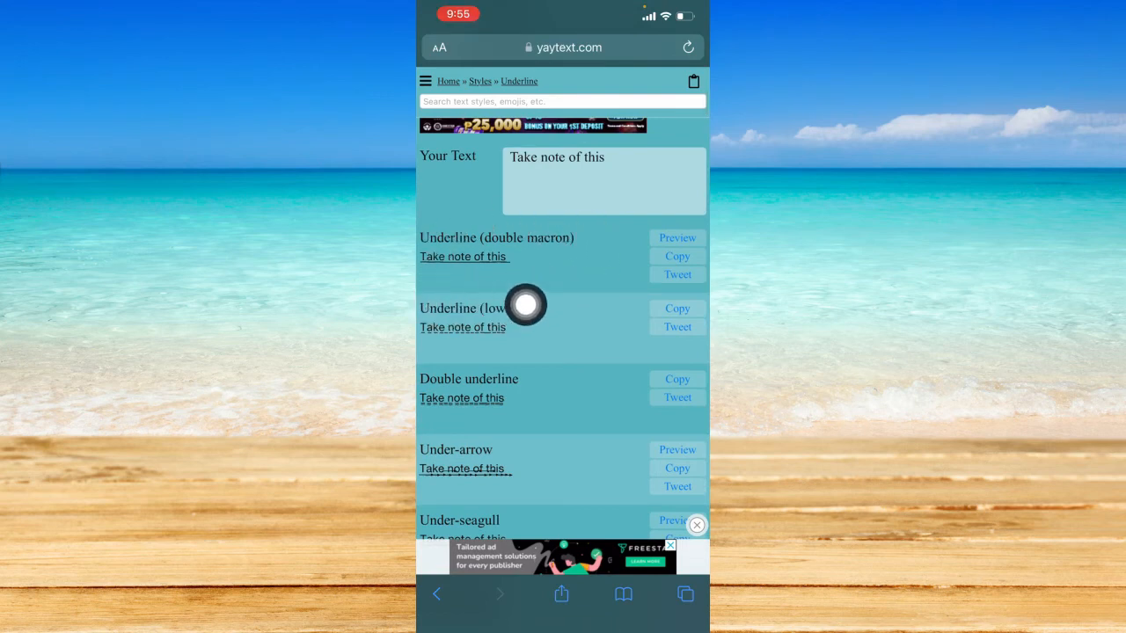
scroll("down", 3)
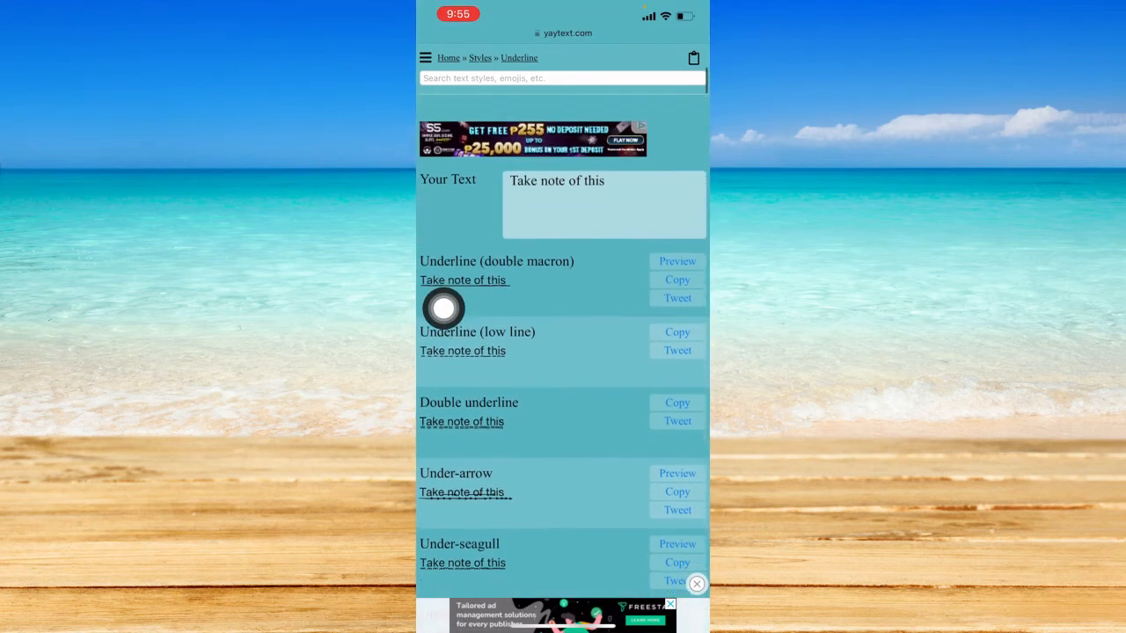
scroll("down", 3)
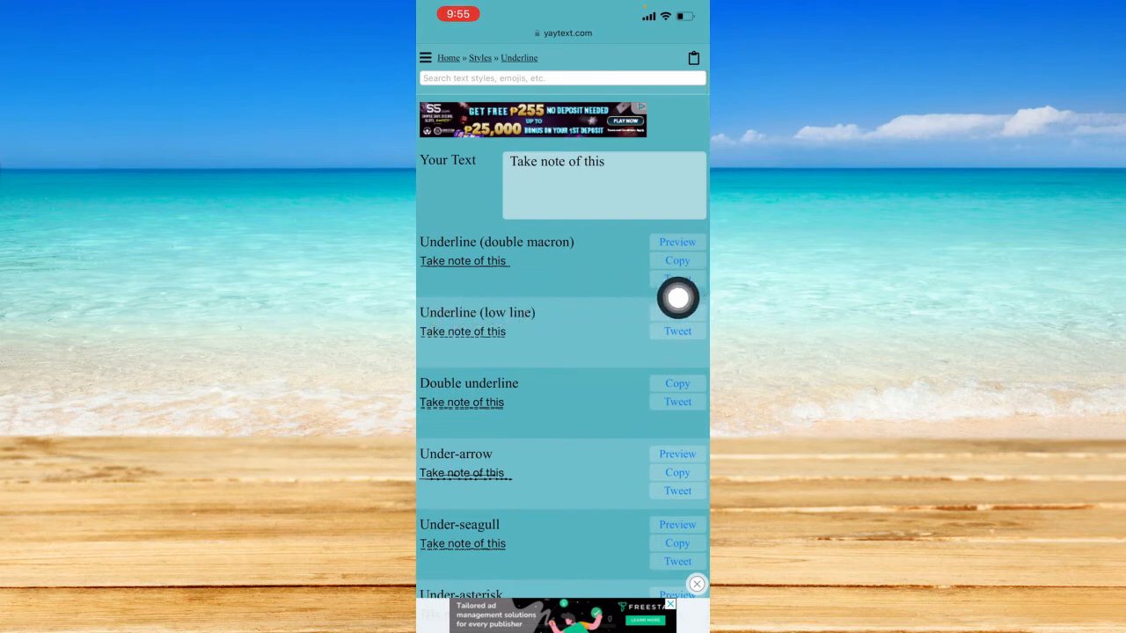
left_click(675, 261)
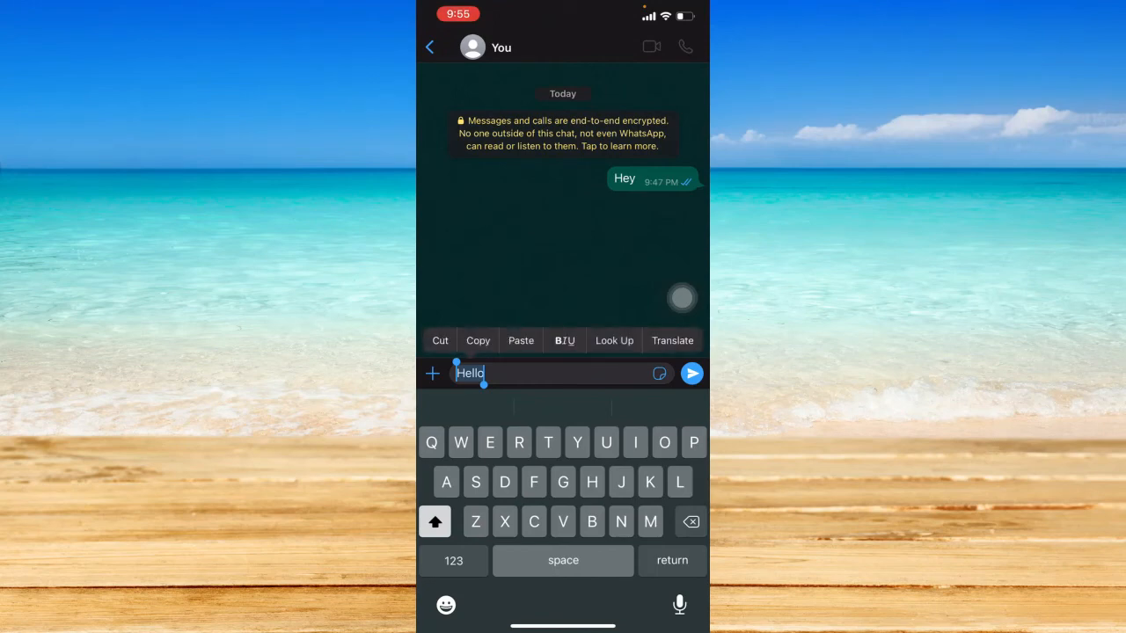
Paste the underlined 'Take note of this' over the draft and send it
type("Take note of this")
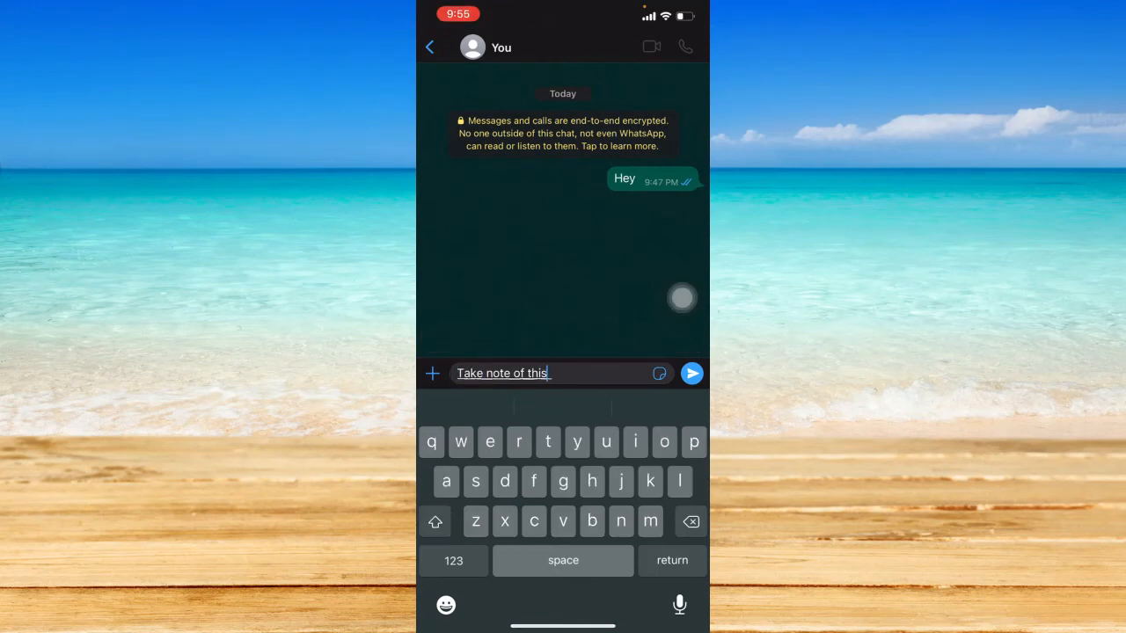
left_click(692, 372)
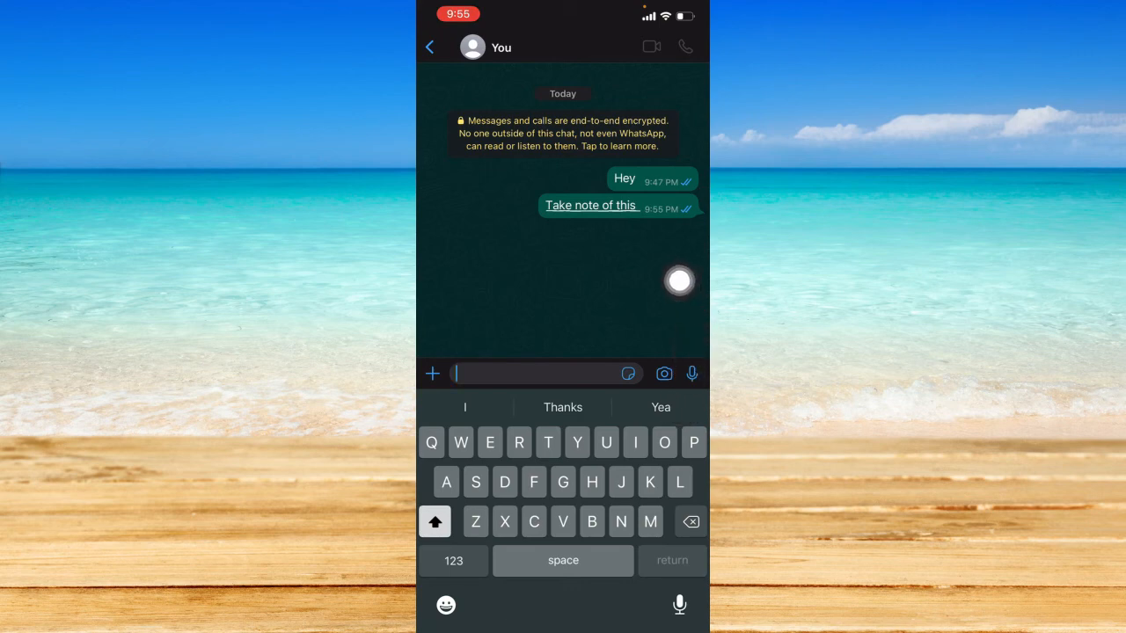